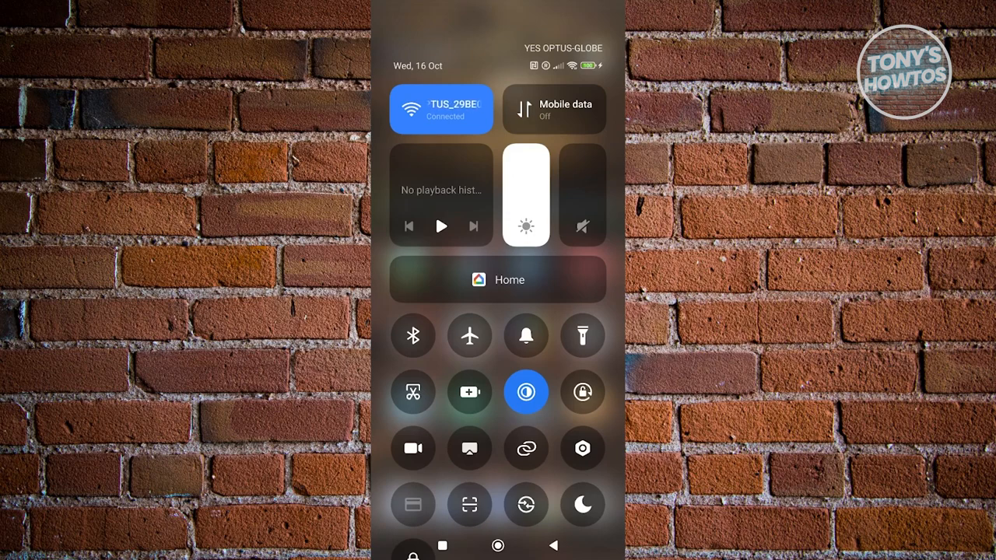
Toggle aeroplane mode on and back off to reset Wi-Fi and mobile data
left_click(470, 336)
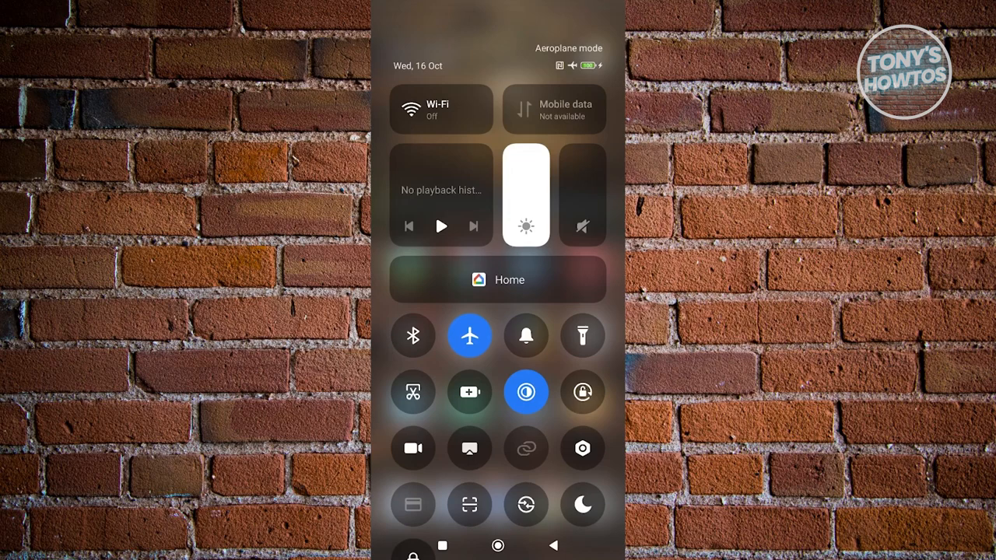
left_click(470, 336)
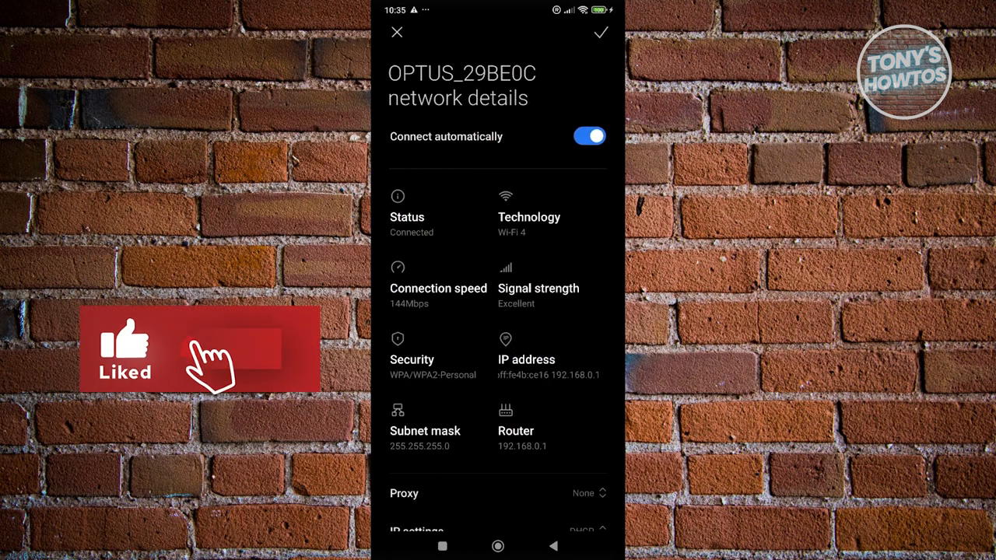
Forget the saved OPTUS_29BE0C network from its details page
scroll("down", 3)
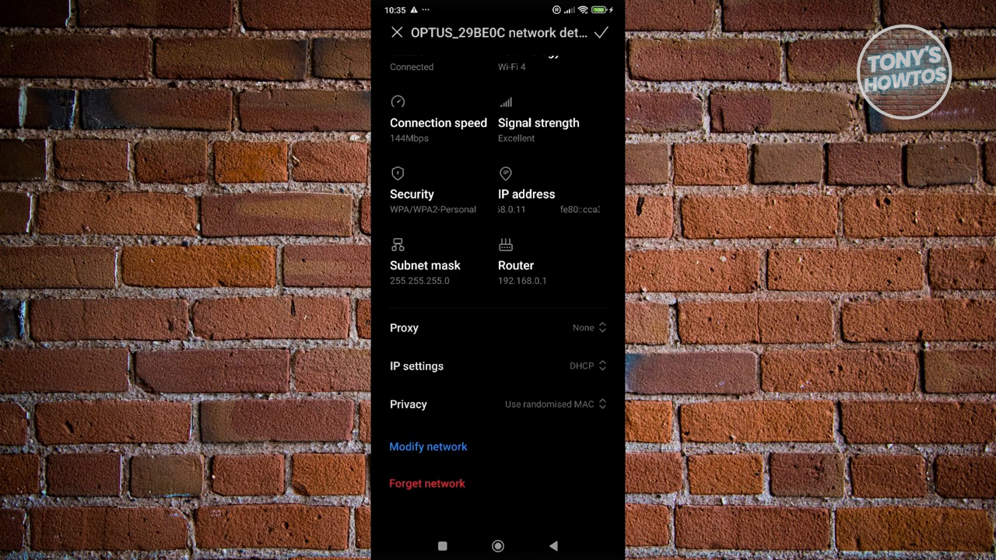
left_click(395, 33)
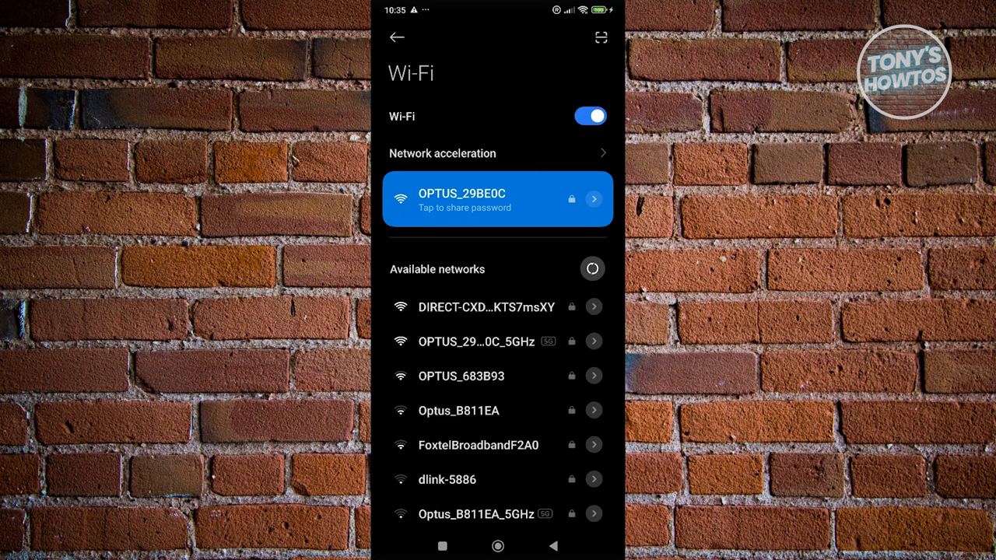
Go back from the Wi-Fi page to the main Settings list
scroll("up", 3)
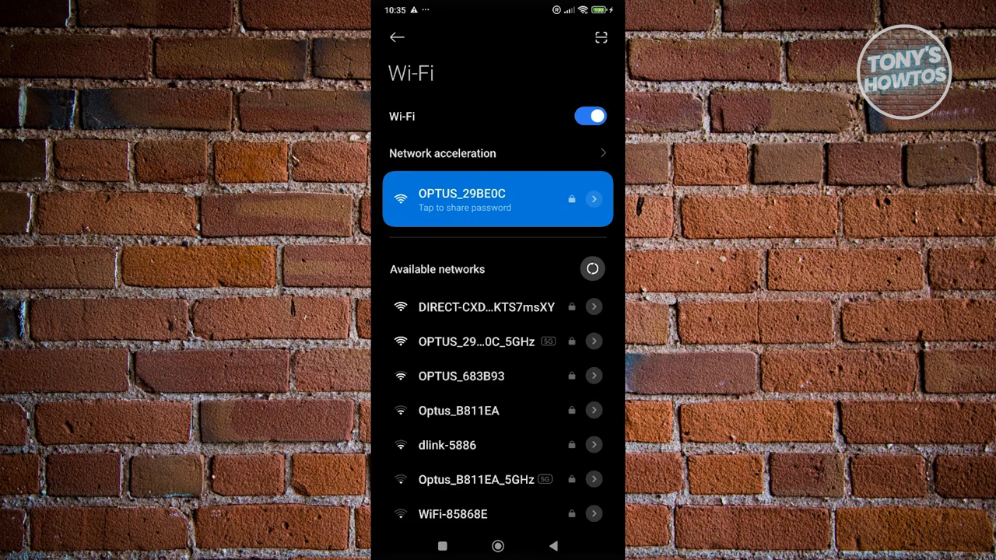
left_click(397, 38)
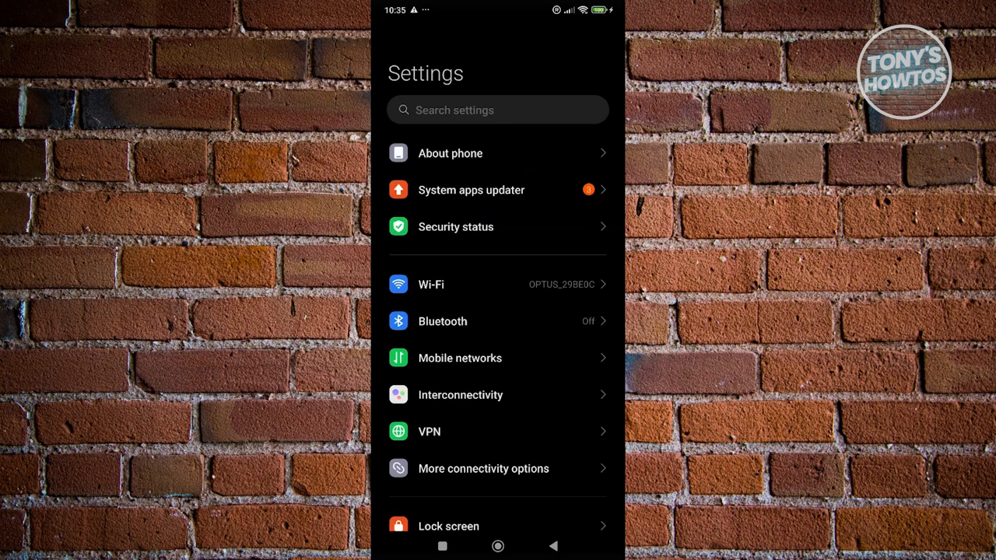
Search the installed apps for 'Google play' to list Play services and Play Store
scroll("down", 3)
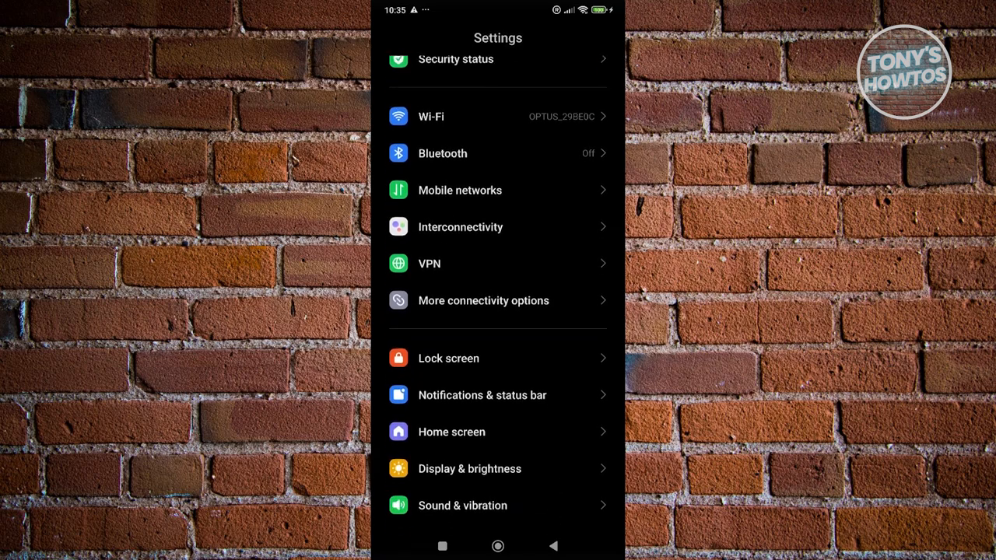
scroll("down", 3)
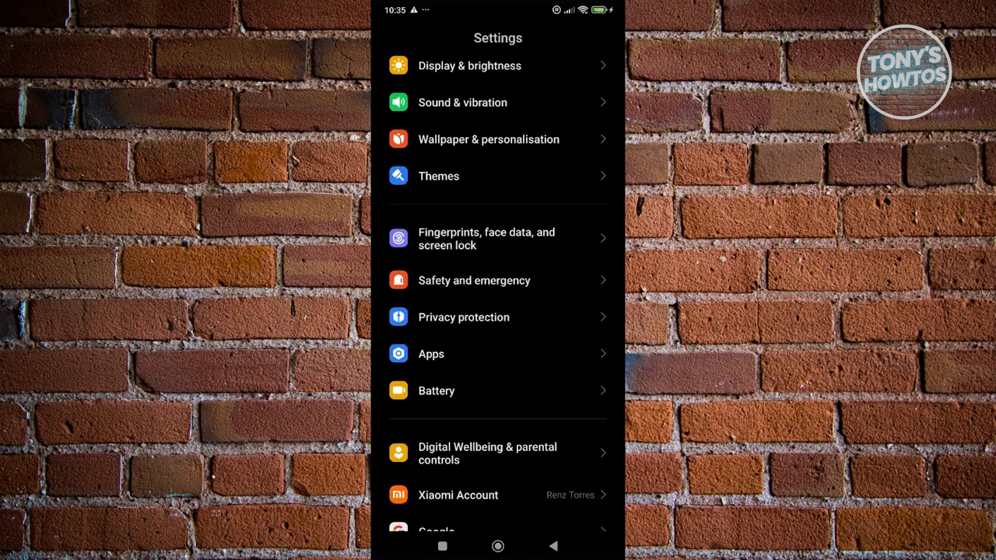
left_click(431, 355)
type("g")
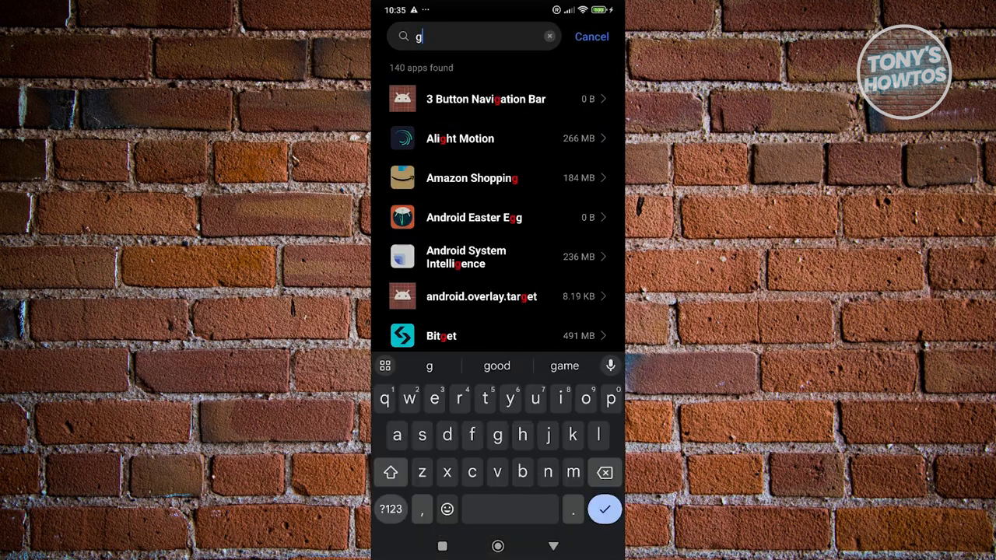
type("oogle play")
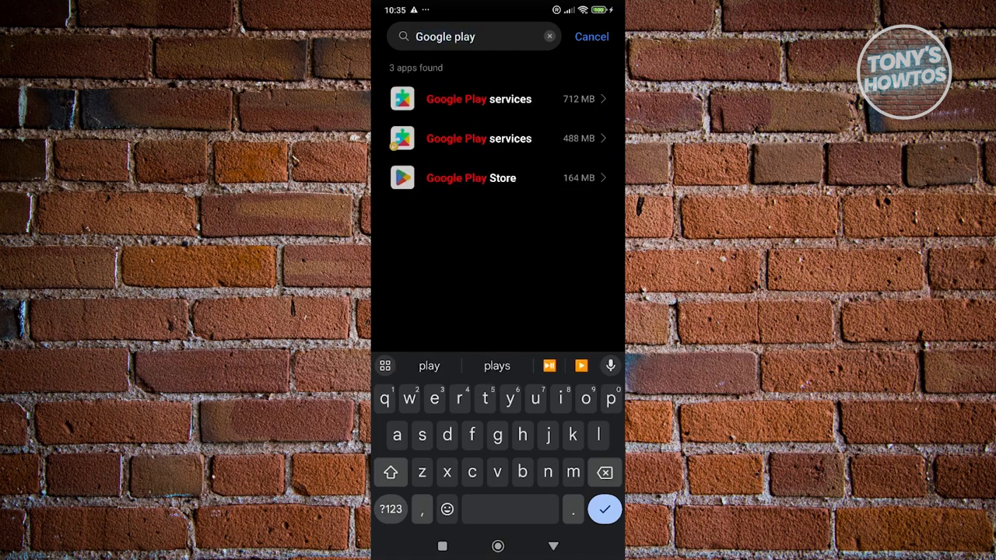
Clear the cache of Google Play services from its App info page
left_click(479, 100)
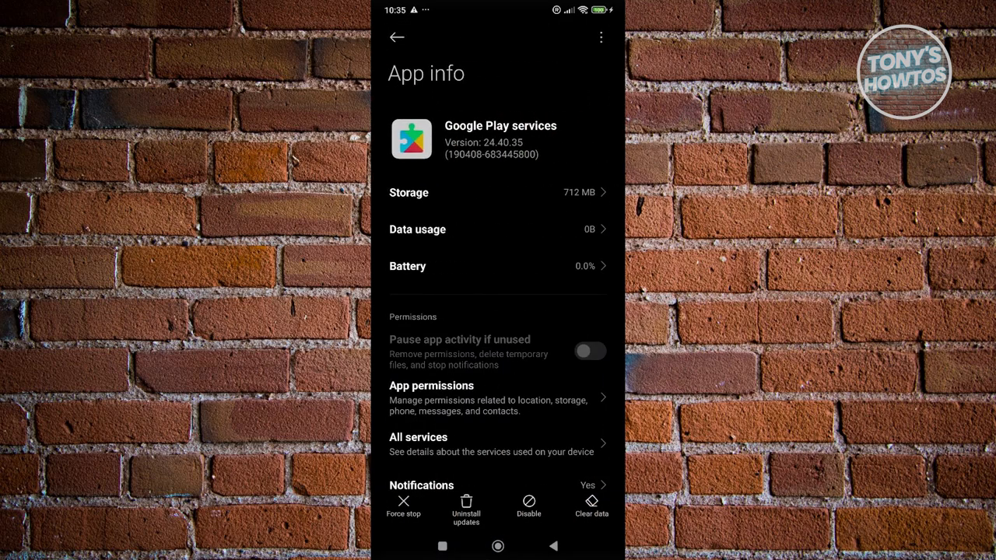
left_click(592, 505)
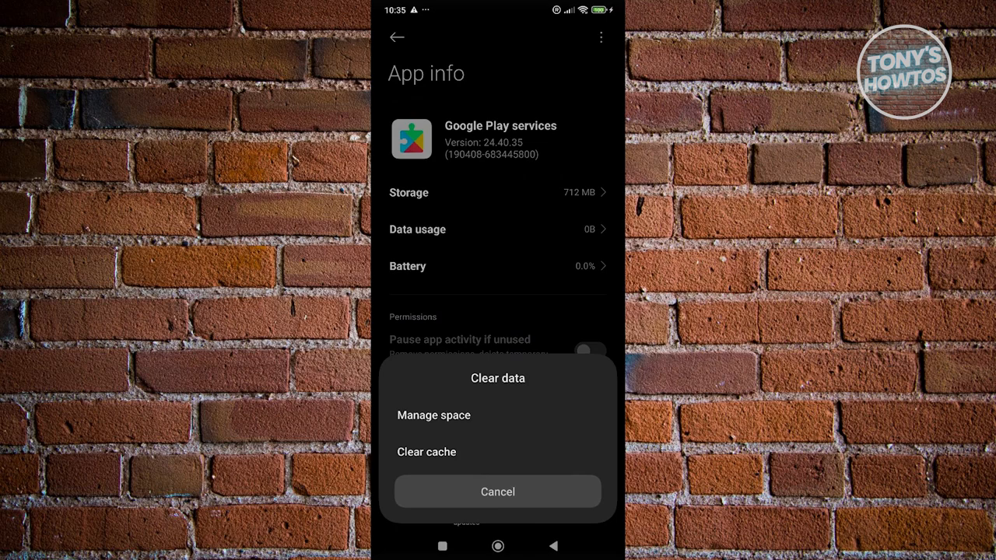
left_click(498, 491)
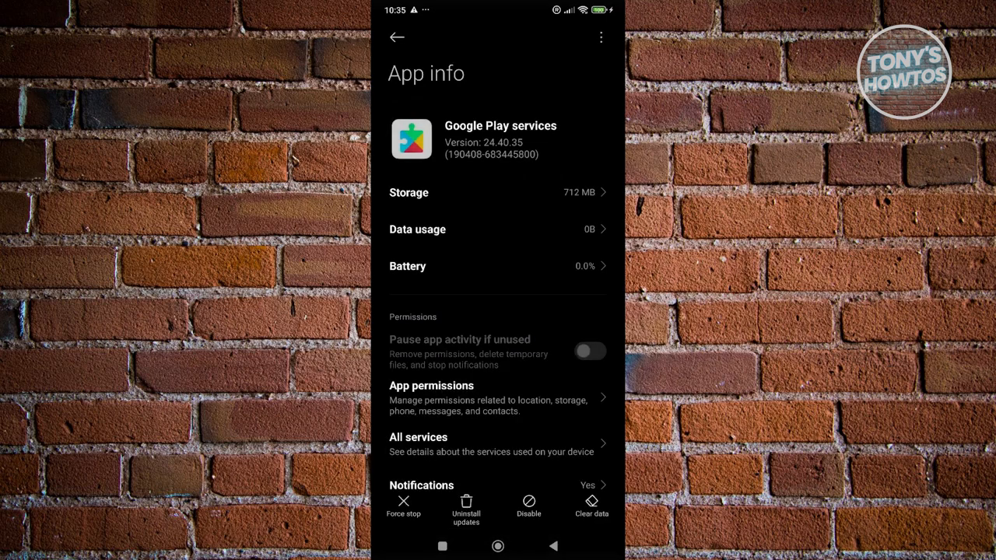